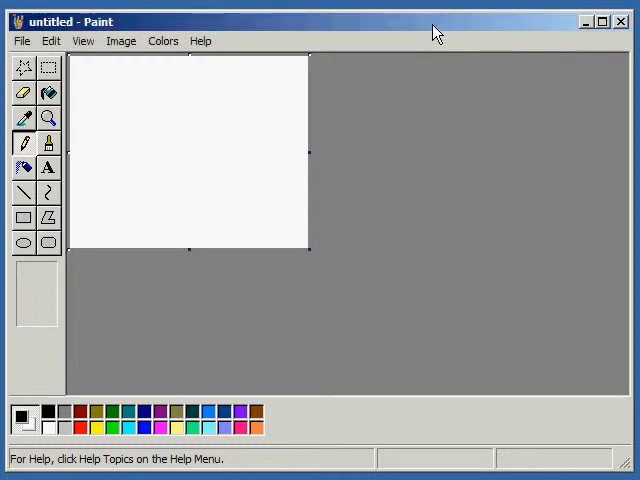
mouse_move(440, 28)
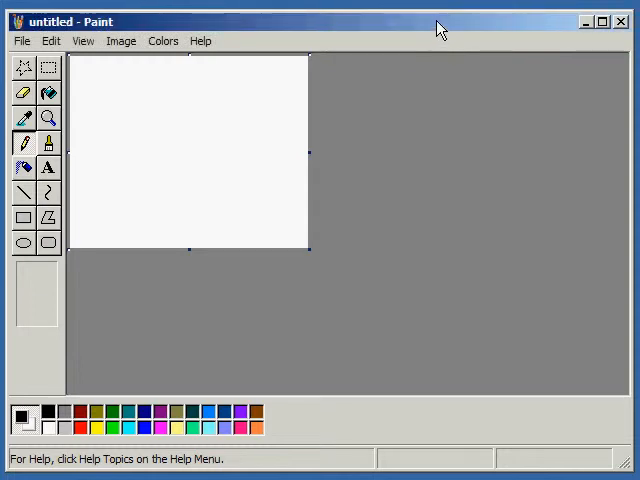
mouse_move(255, 191)
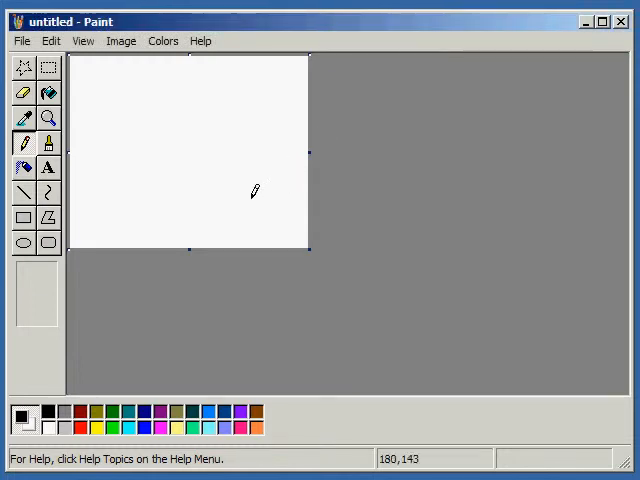
mouse_move(237, 166)
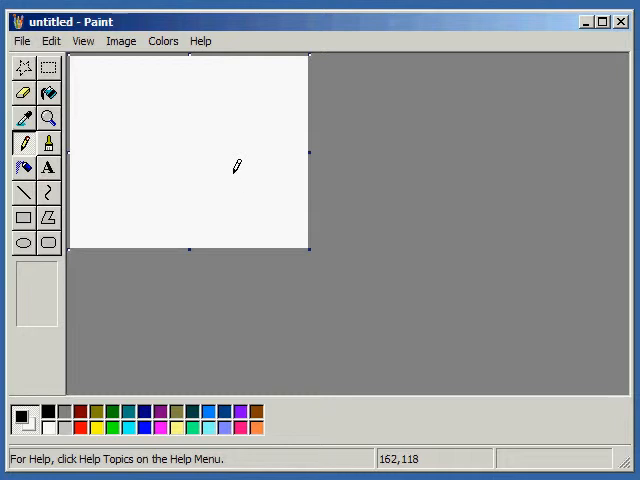
mouse_move(121, 41)
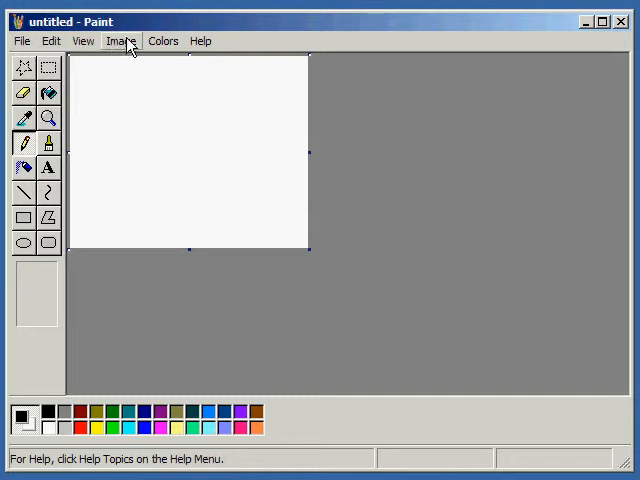
Step: Set the canvas to 100 pixels wide by 256 pixels tall via Image Attributes
left_click(120, 41)
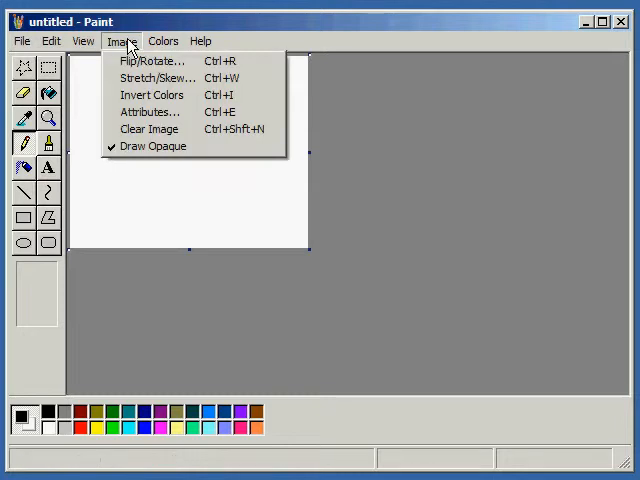
mouse_move(150, 94)
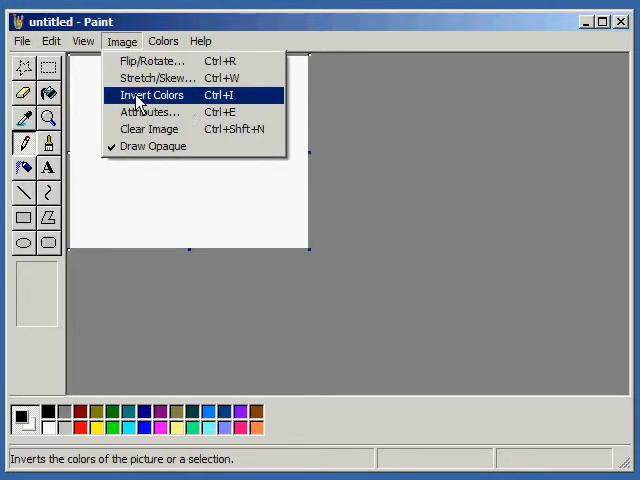
left_click(150, 111)
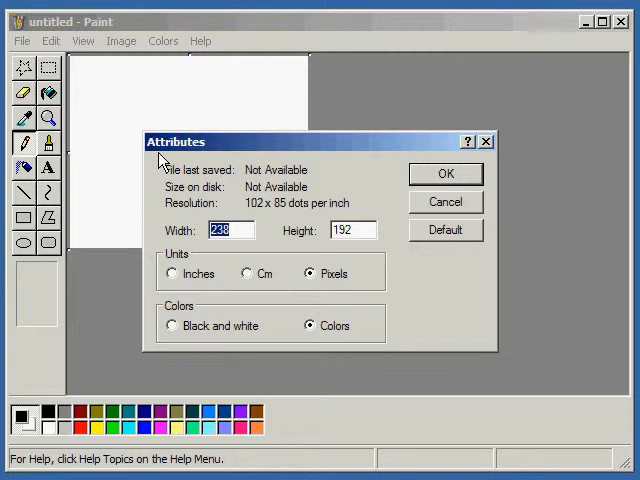
mouse_move(103, 150)
type("256")
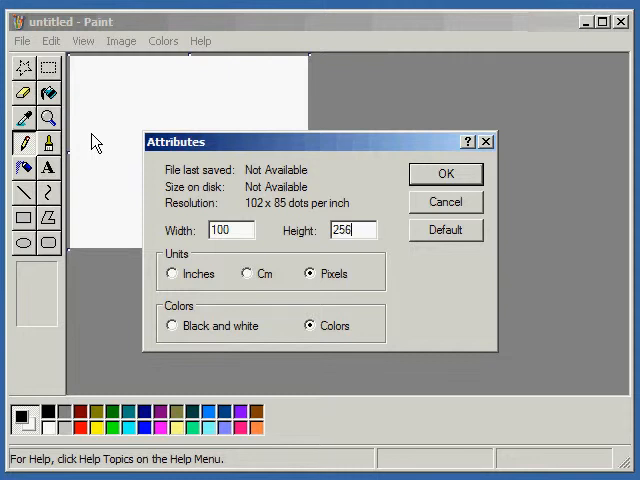
left_click(445, 173)
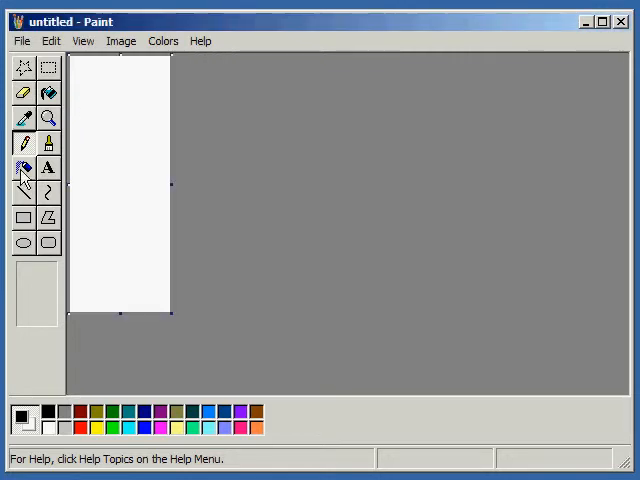
Step: Draw a blue straight line from the top-left corner down to the bottom-right corner
left_click(24, 193)
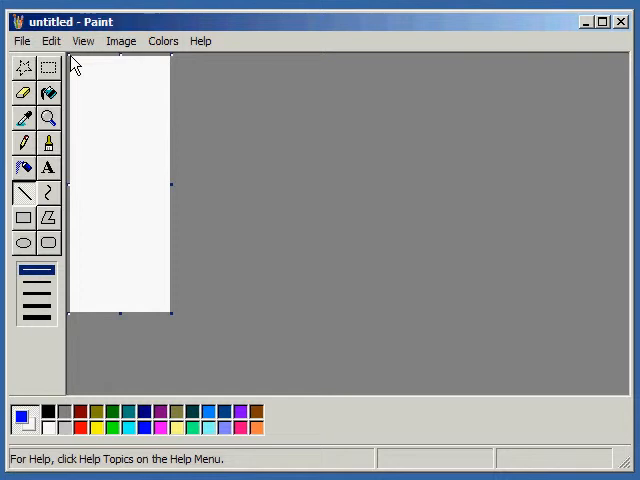
mouse_move(68, 55)
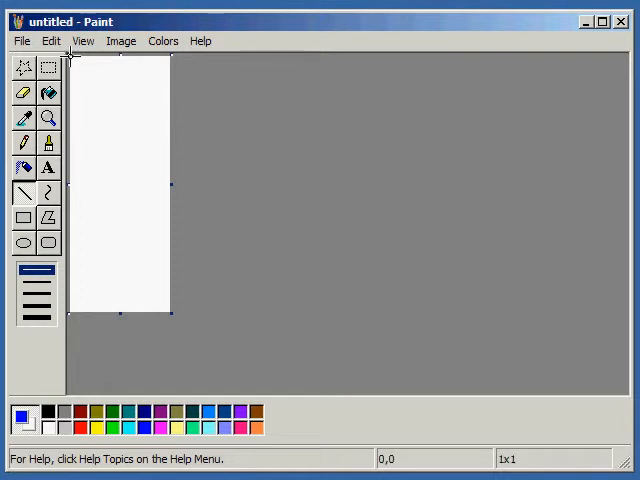
left_click_drag(71, 57, 168, 307)
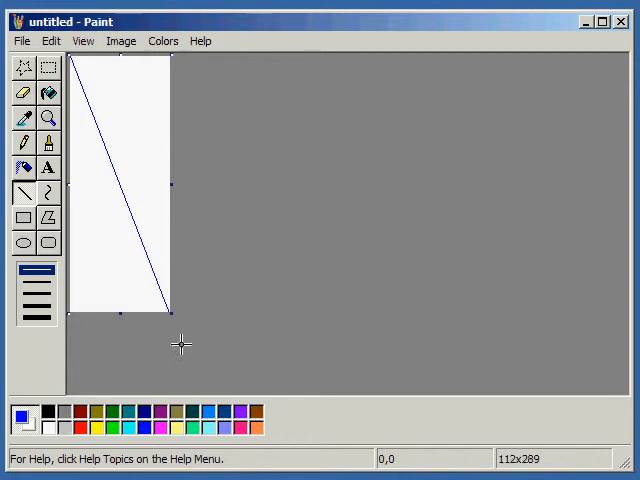
left_click_drag(165, 313, 170, 315)
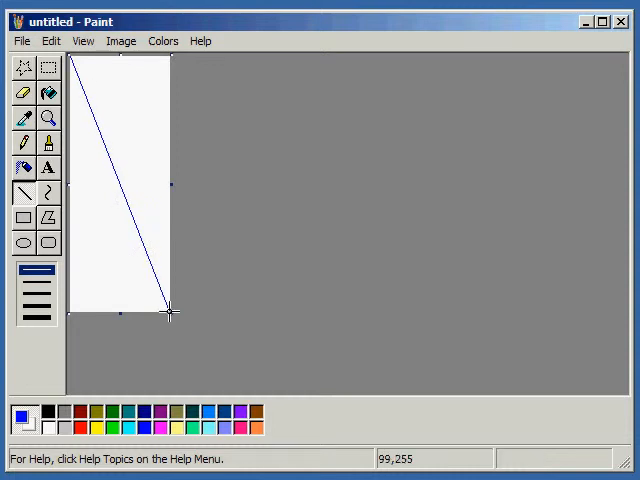
mouse_move(205, 248)
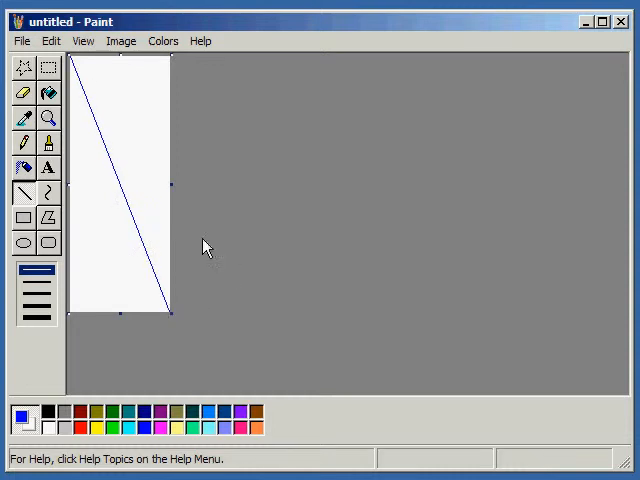
Step: Fill the upper-right triangle blue and the lower-left triangle red
left_click(49, 93)
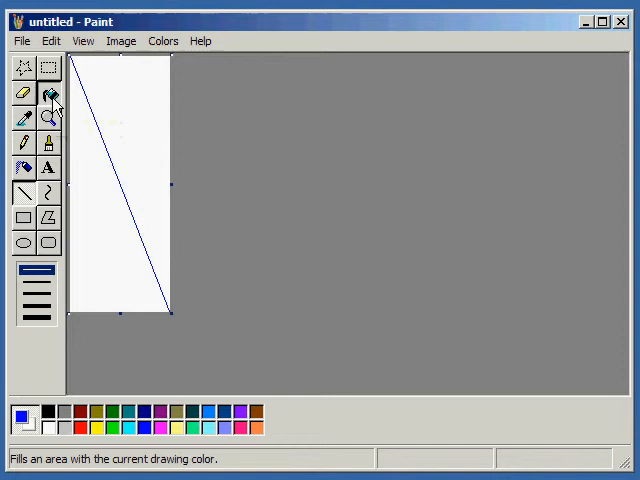
left_click(125, 65)
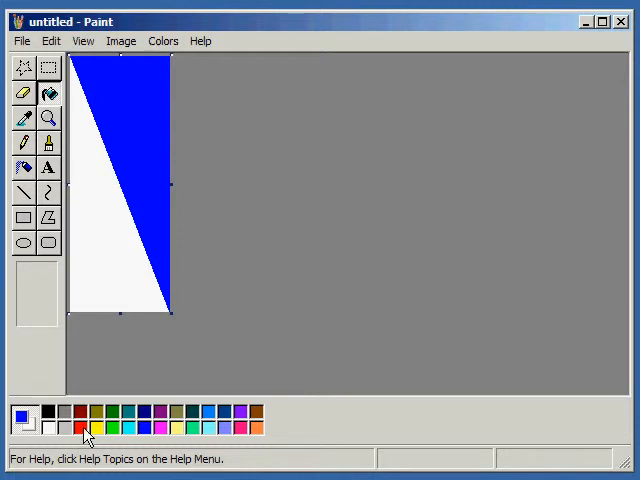
left_click(88, 232)
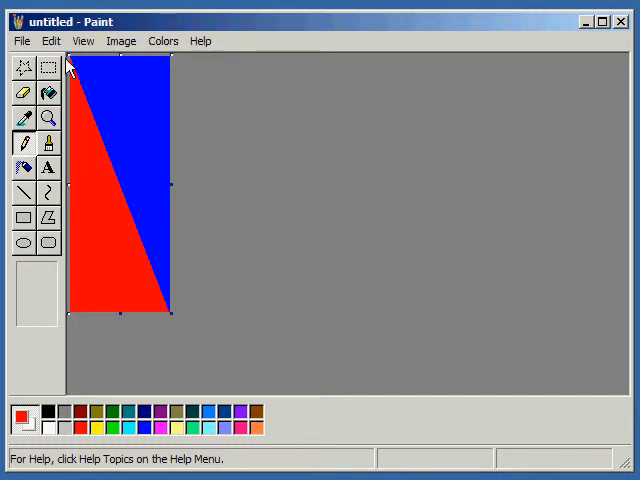
mouse_move(113, 55)
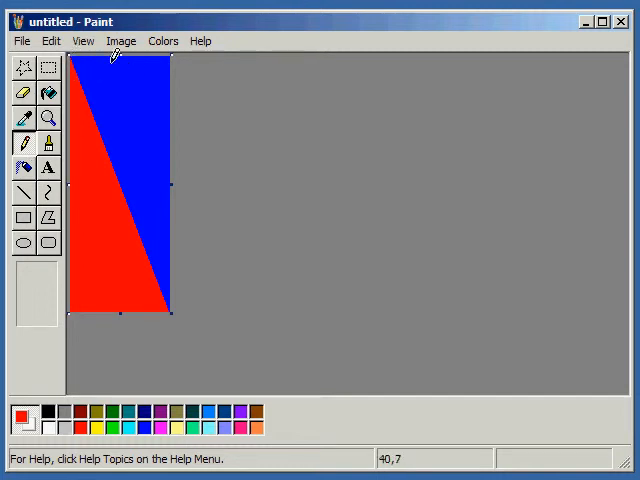
mouse_move(97, 65)
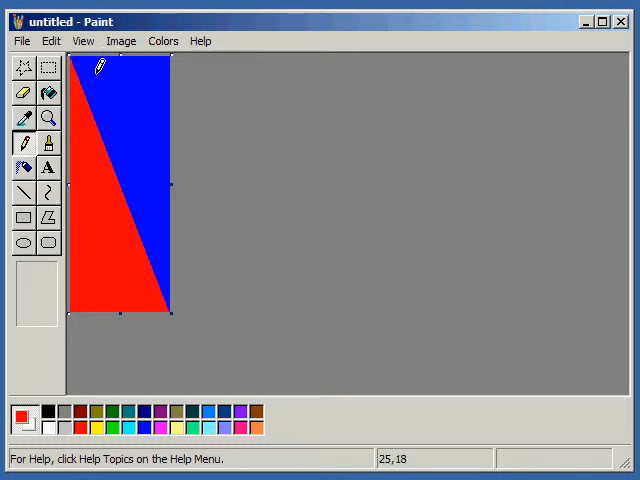
mouse_move(146, 63)
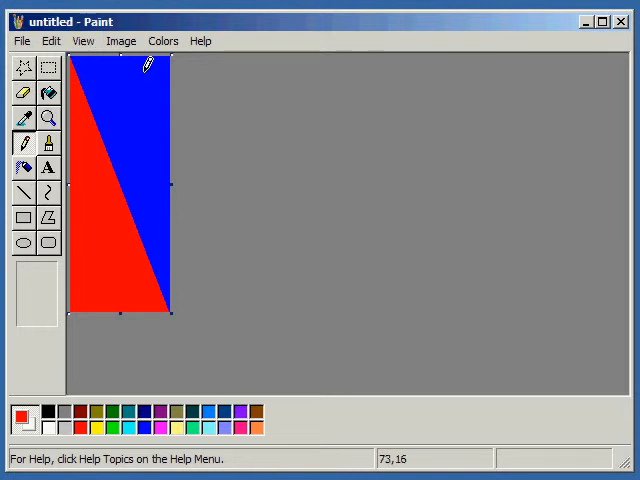
mouse_move(167, 315)
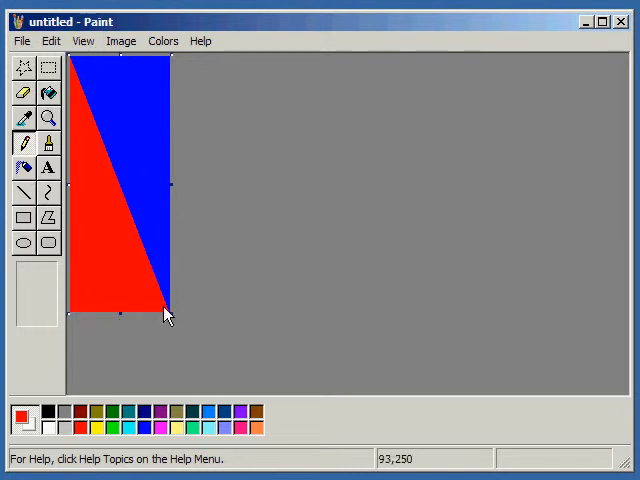
mouse_move(105, 67)
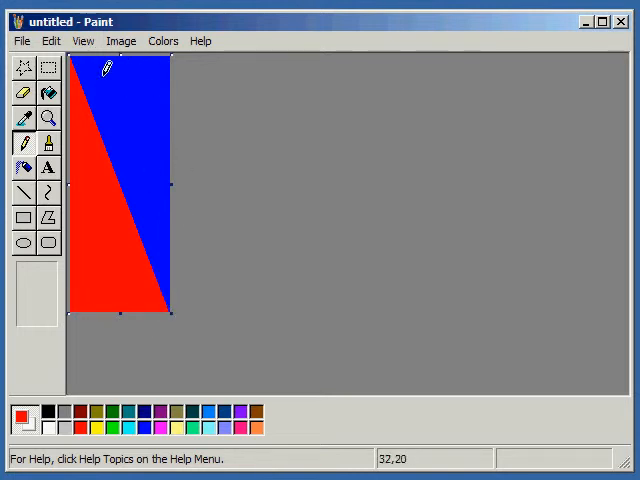
mouse_move(165, 207)
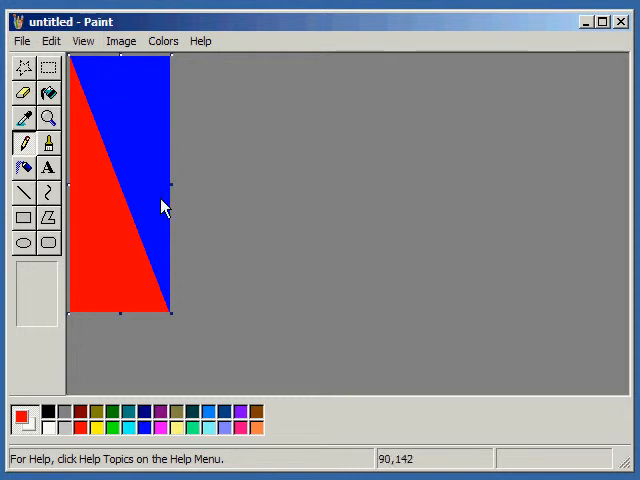
mouse_move(112, 97)
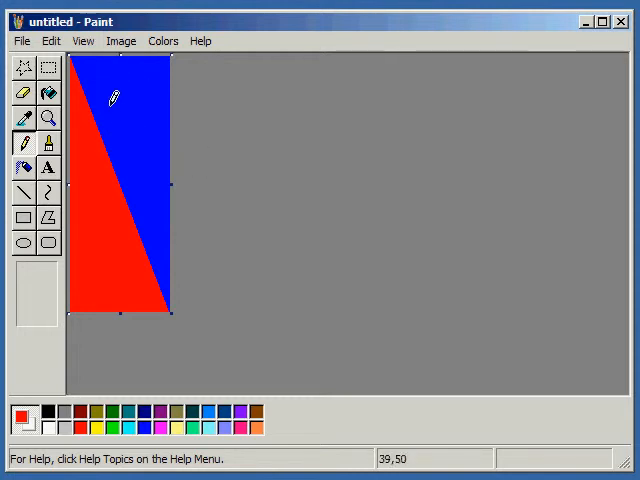
mouse_move(80, 67)
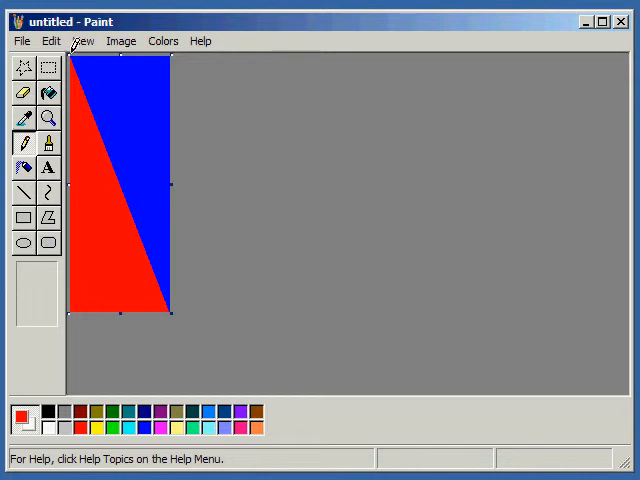
mouse_move(141, 219)
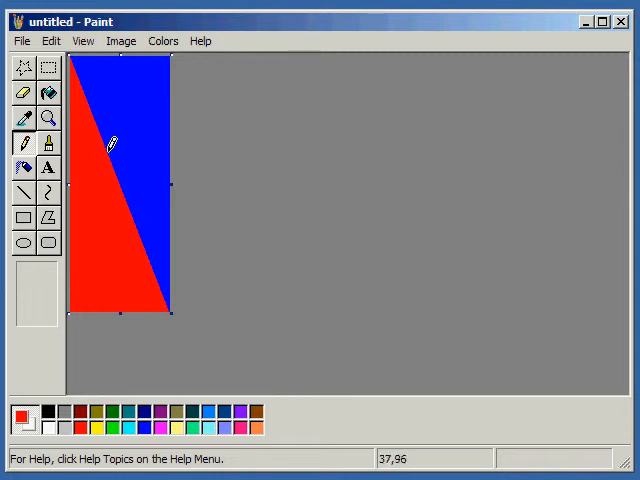
mouse_move(63, 97)
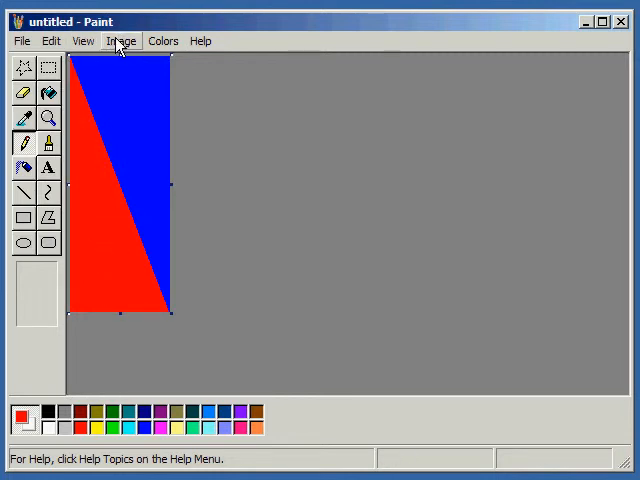
Step: Stretch the image horizontally to 1%, leaving a thin blue-over-red sliver
left_click(121, 41)
type("1")
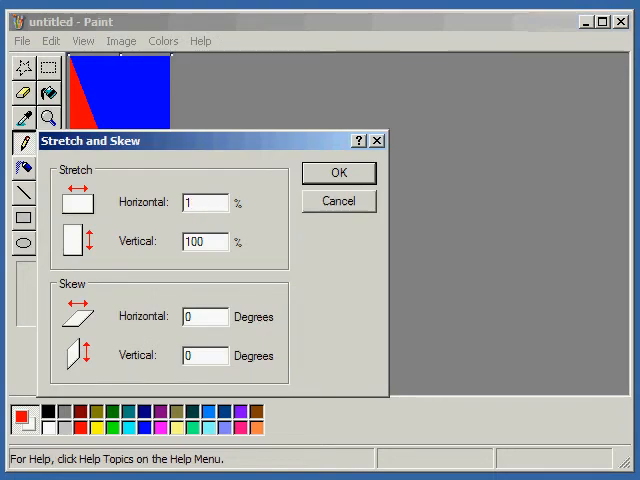
left_click(338, 172)
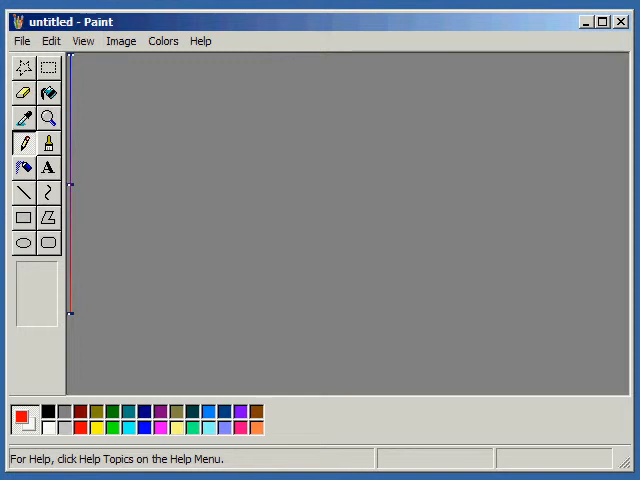
mouse_move(120, 41)
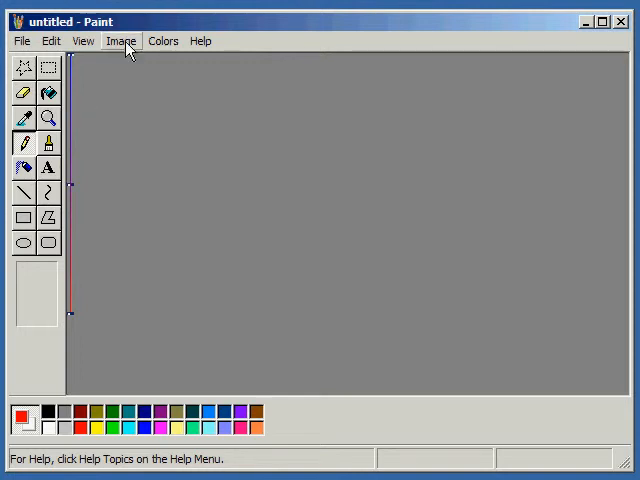
Step: Stretch horizontally by 500% after the 1000% value is rejected as out of range
left_click(121, 41)
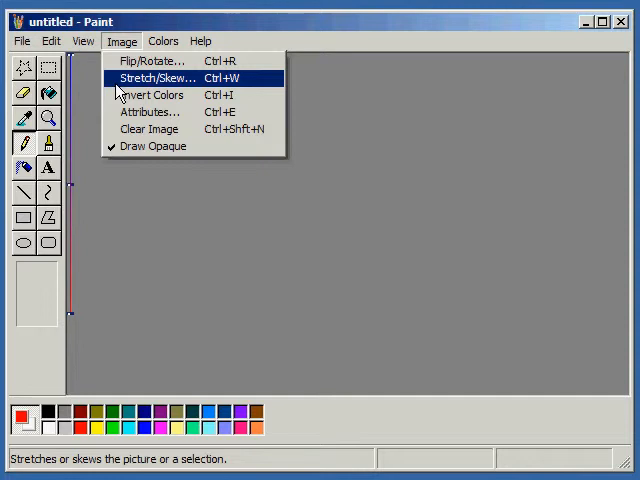
left_click(150, 77)
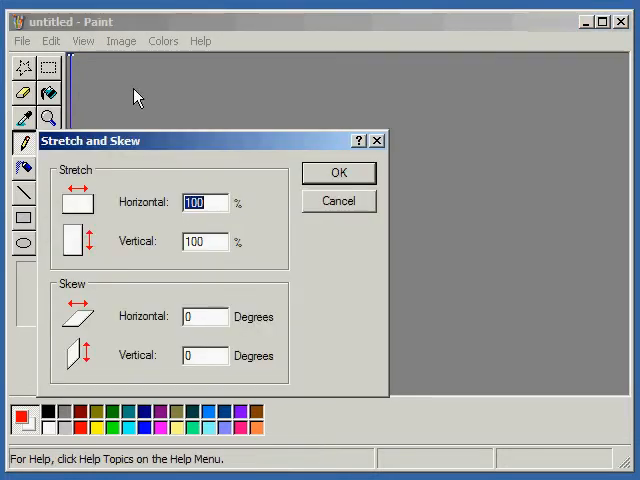
mouse_move(85, 138)
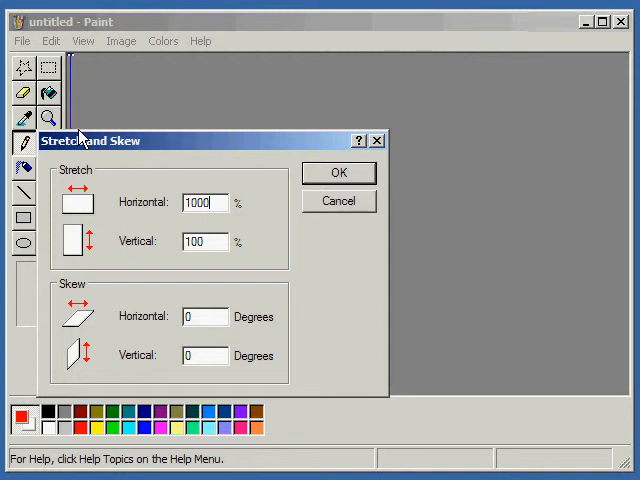
left_click(338, 172)
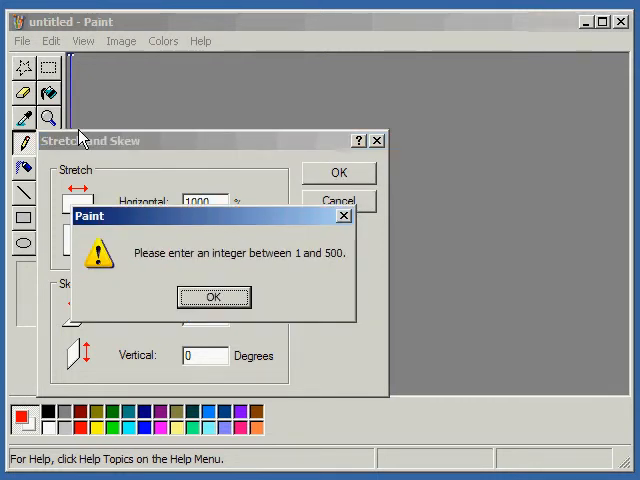
left_click(213, 297)
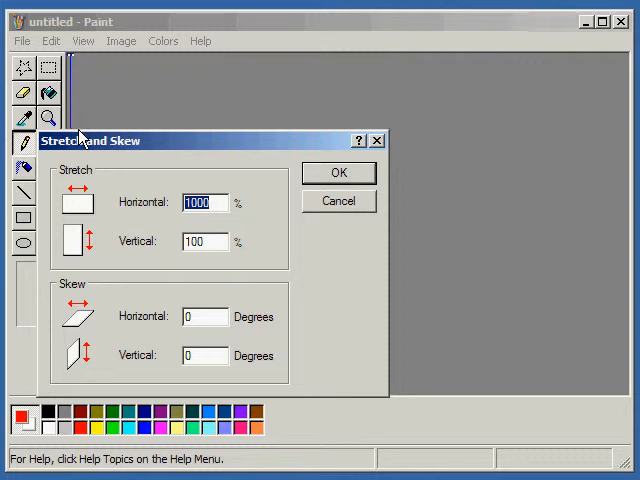
left_click(339, 172)
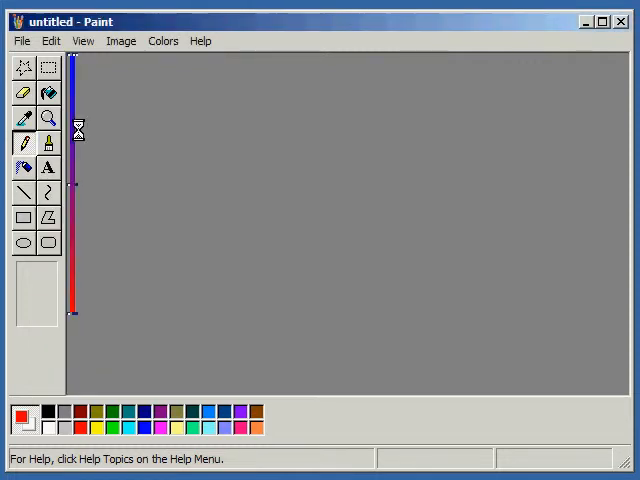
Step: Stretch horizontally by a further 200% and check the resulting 25-pixel width in Attributes
left_click(121, 41)
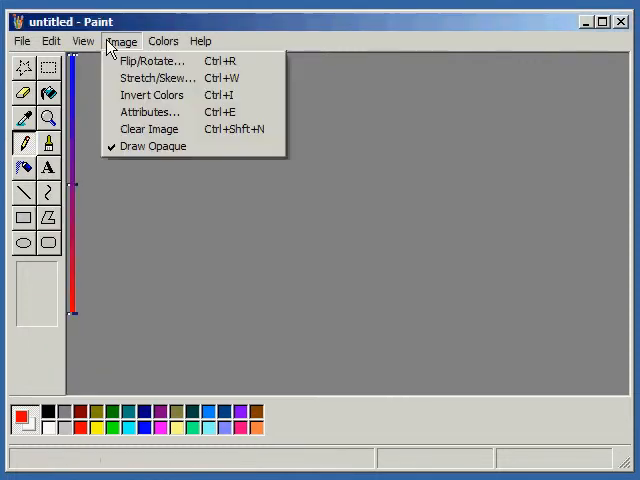
mouse_move(157, 78)
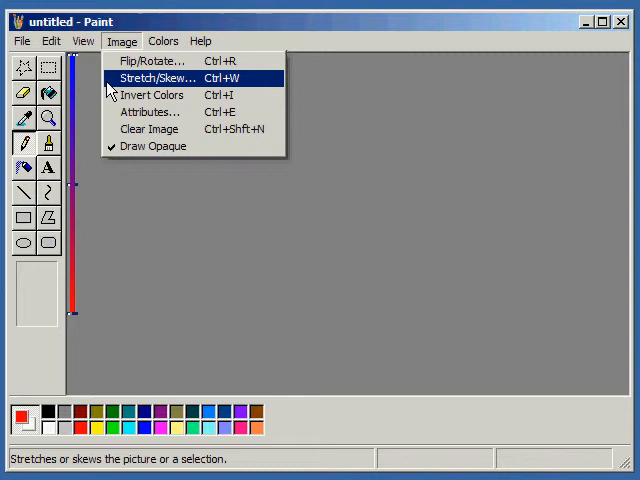
left_click(153, 77)
type("200")
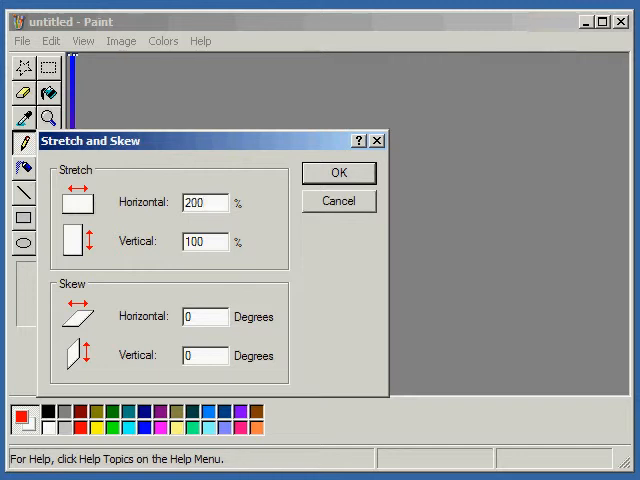
left_click(339, 172)
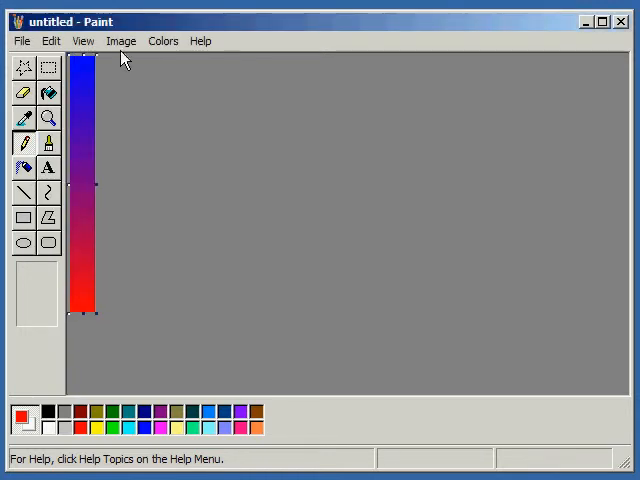
left_click(120, 41)
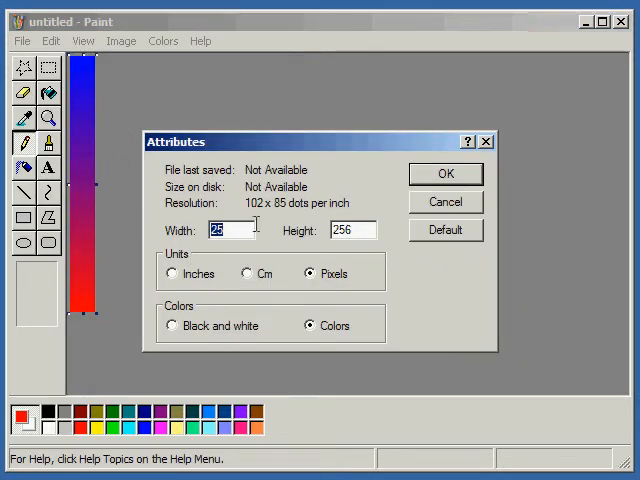
left_click(445, 173)
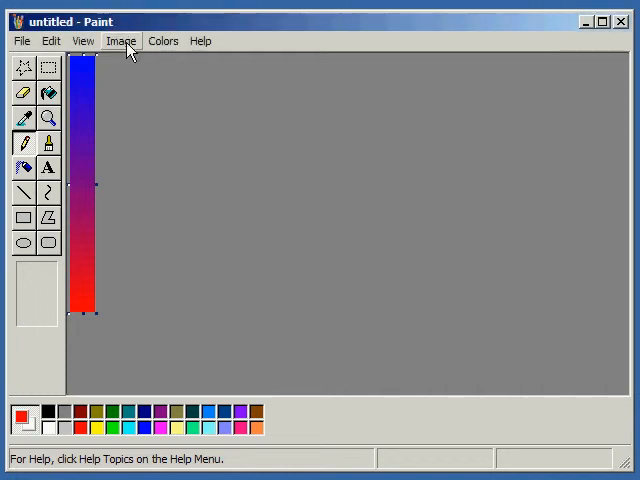
left_click(120, 40)
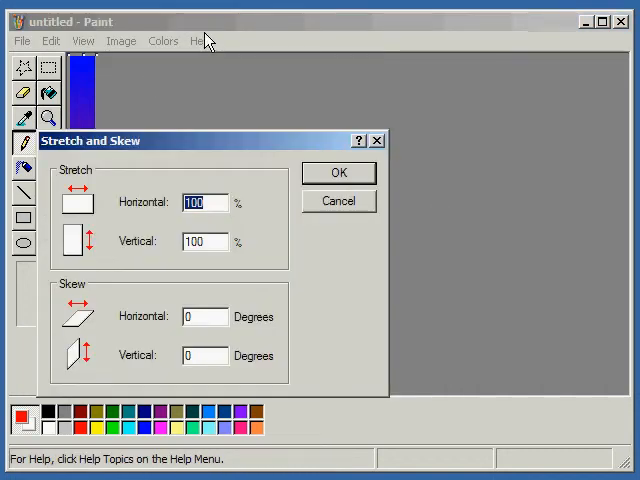
Step: Apply two more horizontal stretches, including 500%, widening the strip into a broad blue-to-red block
left_click(338, 172)
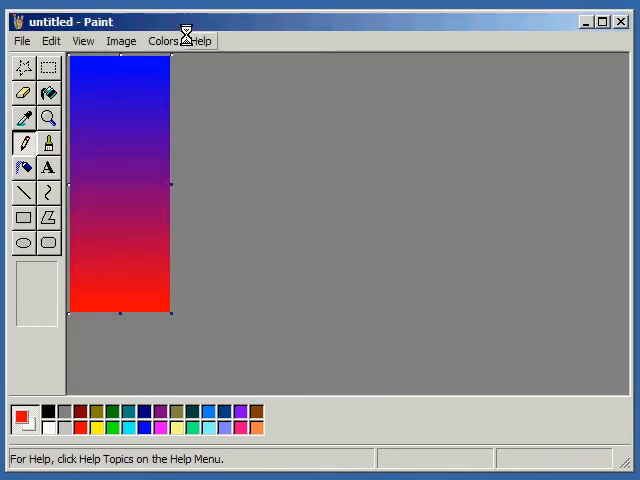
mouse_move(117, 75)
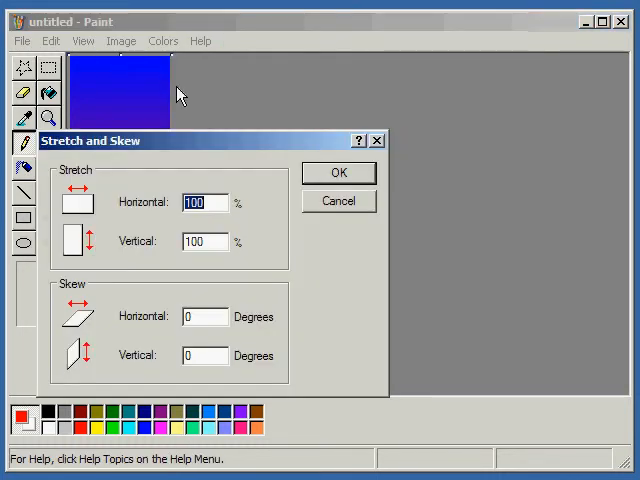
mouse_move(78, 162)
type("500")
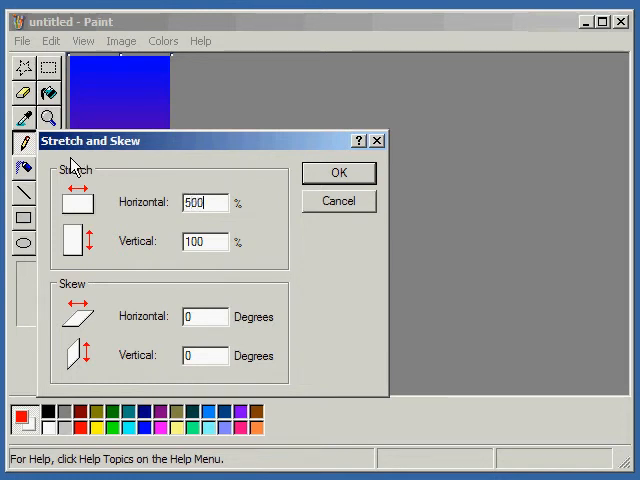
left_click(338, 172)
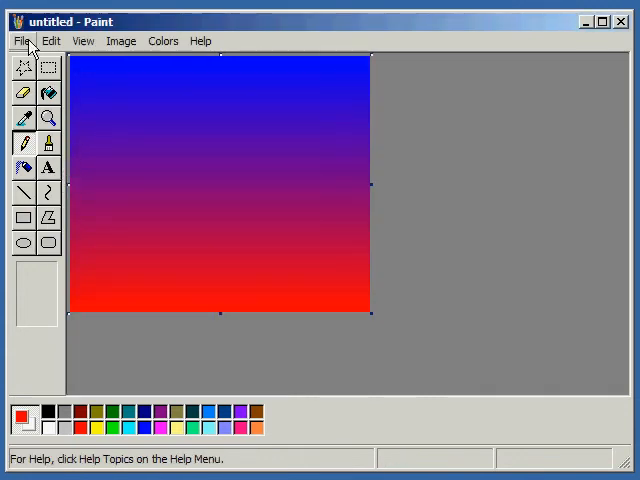
left_click(22, 40)
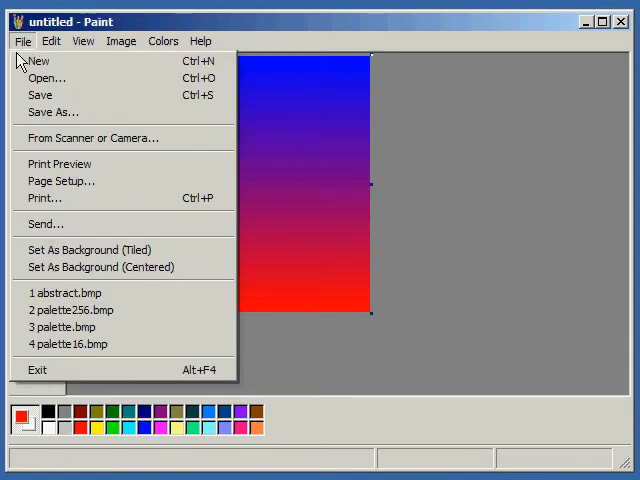
Step: Clear the picture and resize the blank canvas to 100 by 256 pixels
left_click(38, 61)
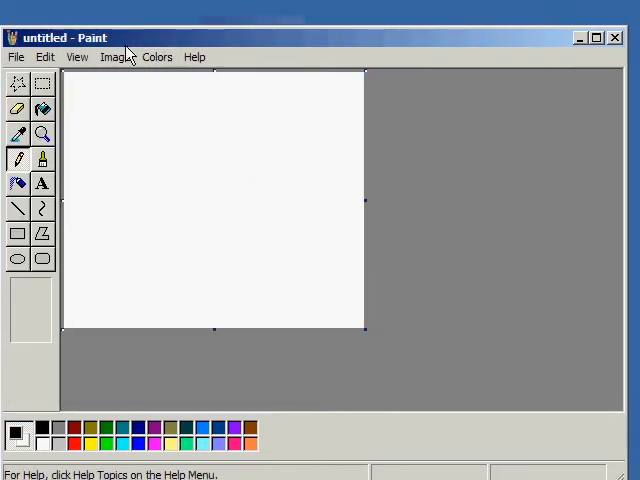
left_click(114, 56)
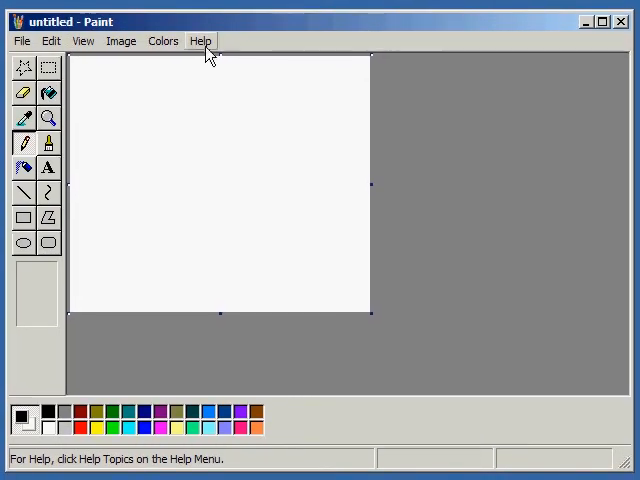
left_click(121, 41)
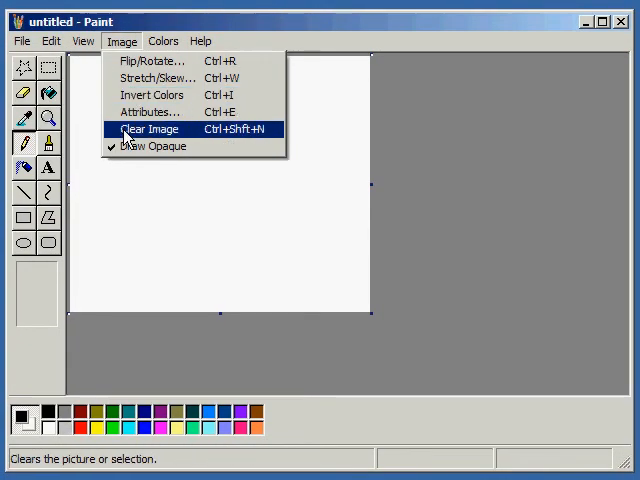
left_click(150, 111)
type("100")
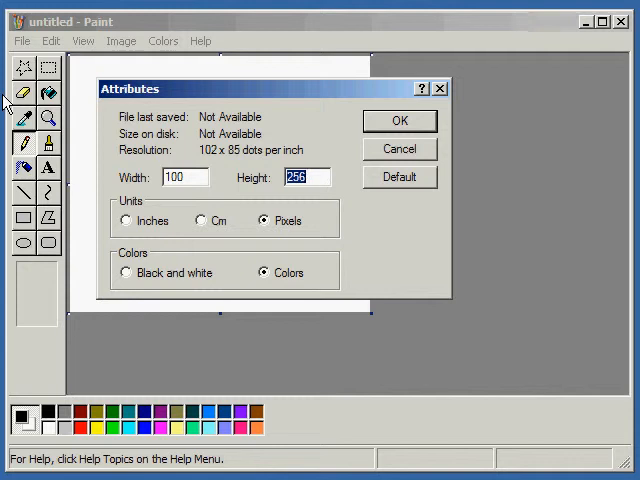
left_click(398, 120)
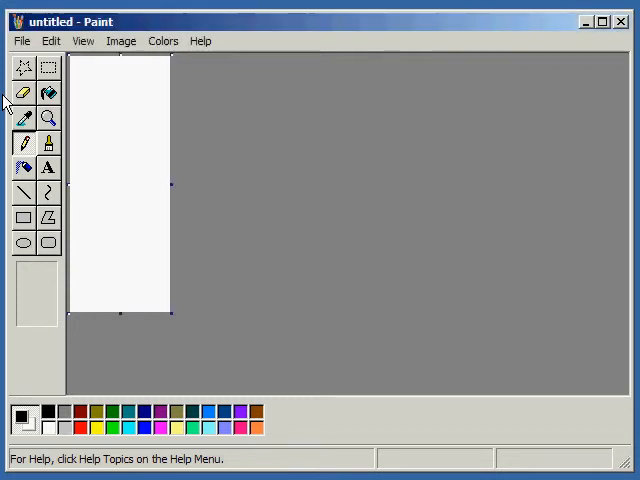
mouse_move(24, 192)
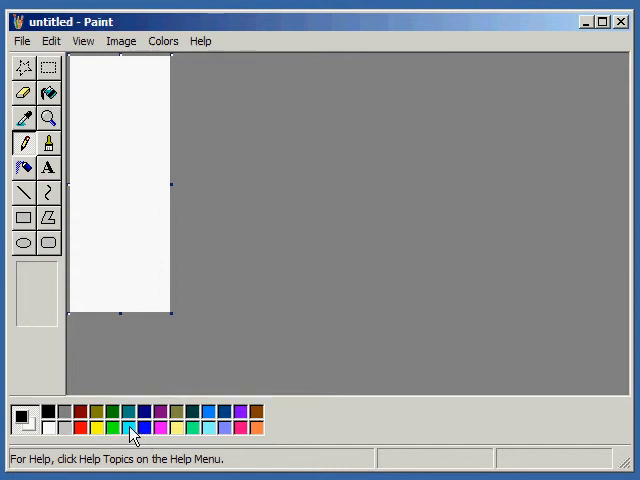
Step: Draw a wavy cyan pencil line down the strip, fill the right side cyan and the left side dark green
left_click(128, 424)
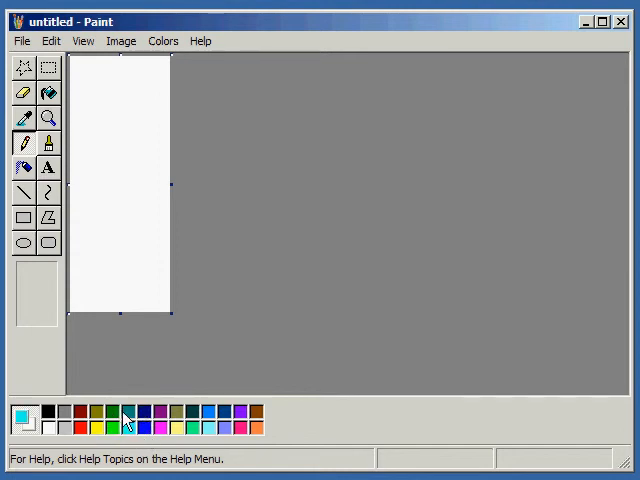
mouse_move(98, 62)
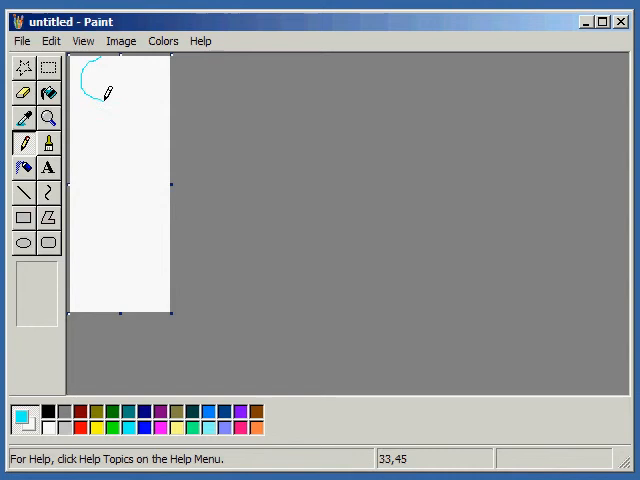
left_click_drag(100, 90, 142, 190)
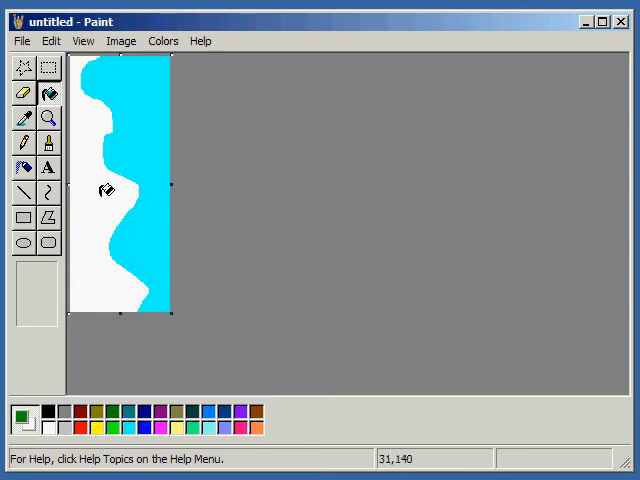
left_click(103, 190)
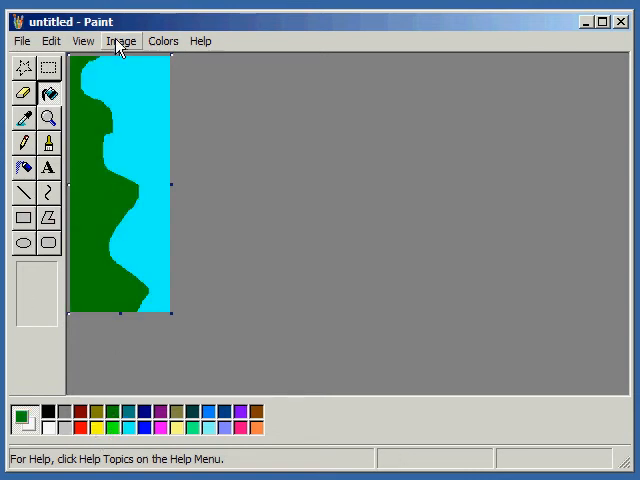
Step: Squash the strip to 1% width, then stretch it back out into cyan and dark-green gradient bands
left_click(121, 41)
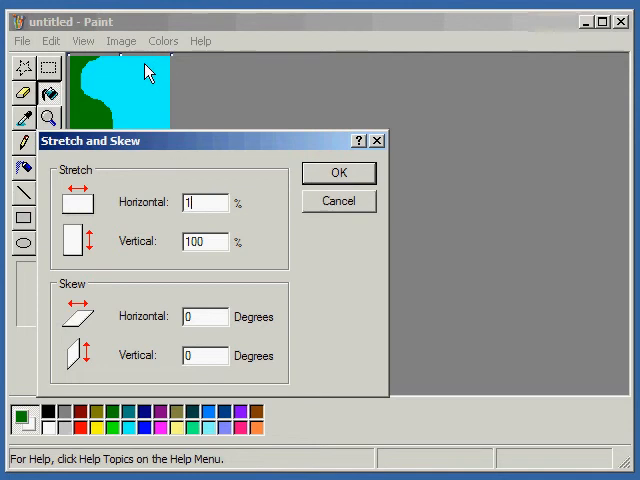
left_click(122, 41)
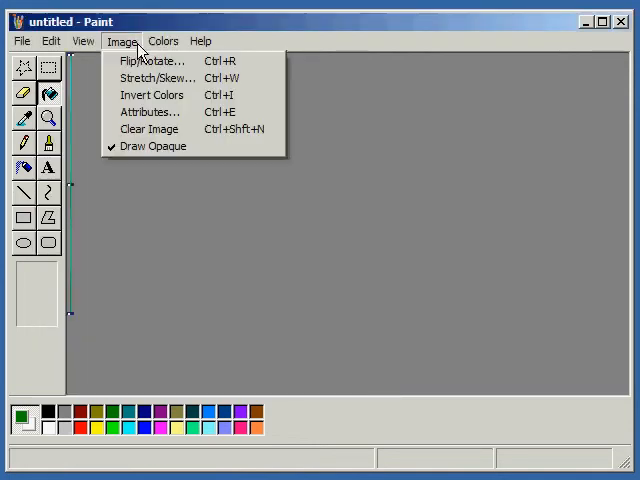
left_click(157, 78)
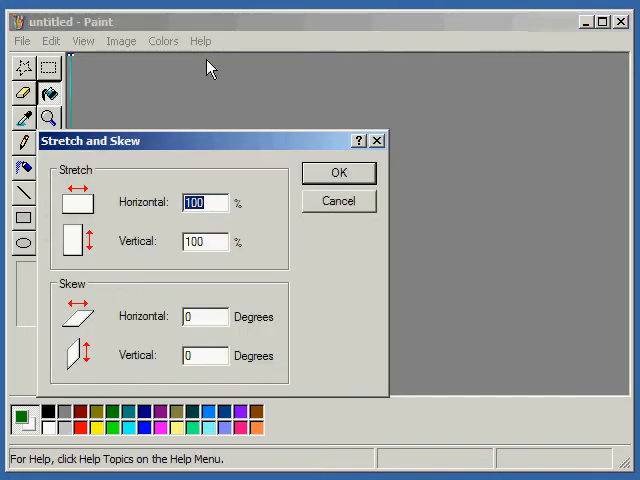
left_click(338, 172)
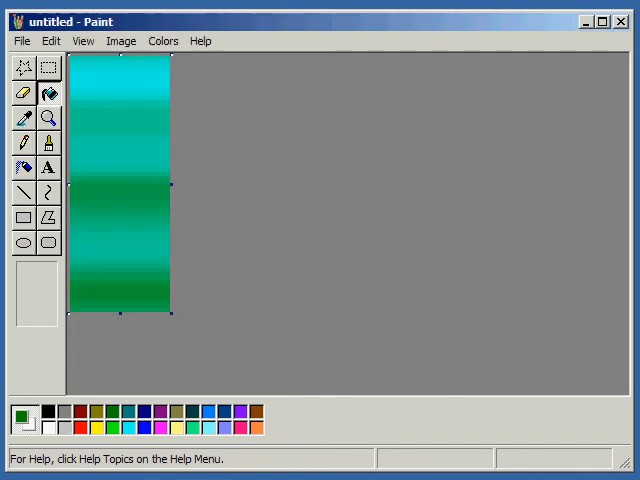
mouse_move(124, 141)
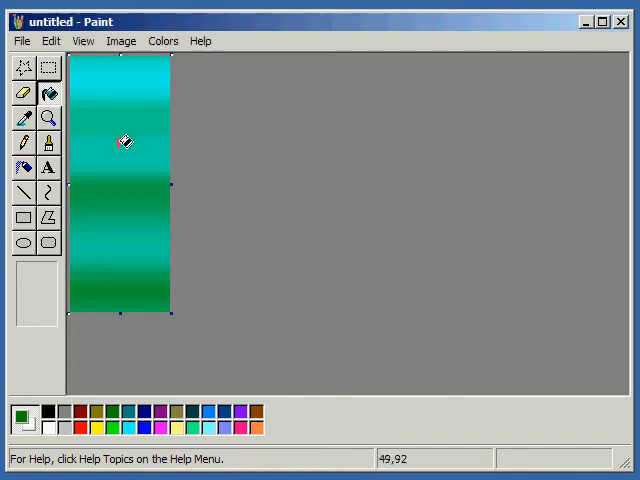
mouse_move(148, 127)
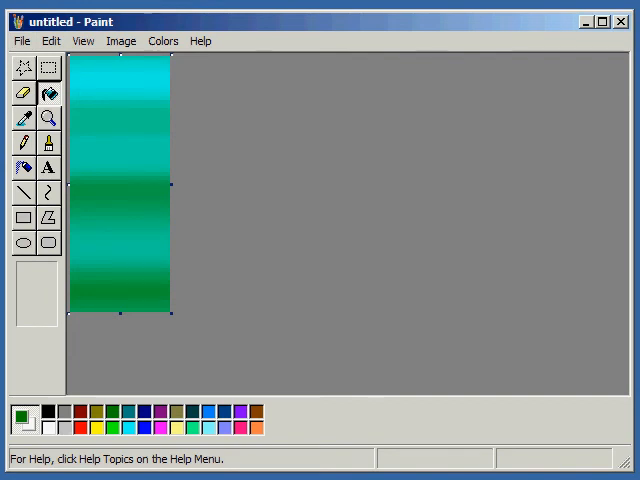
mouse_move(120, 80)
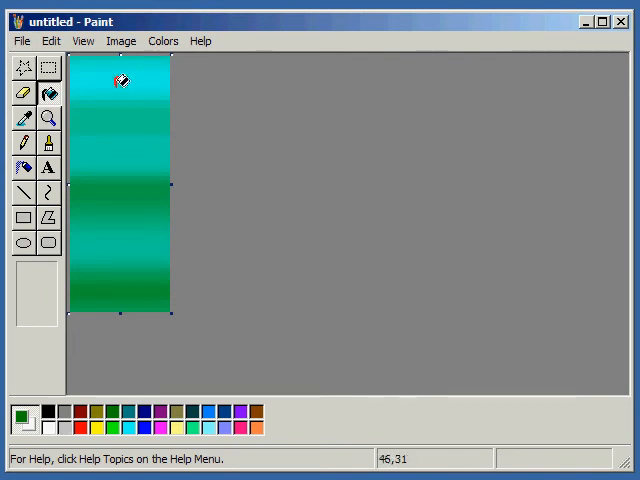
mouse_move(122, 77)
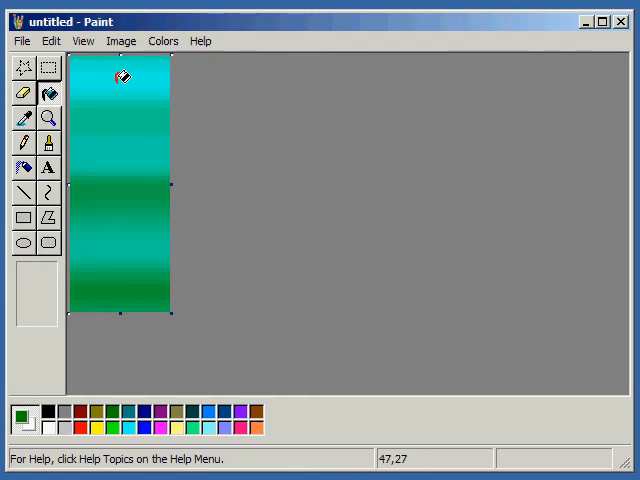
mouse_move(124, 61)
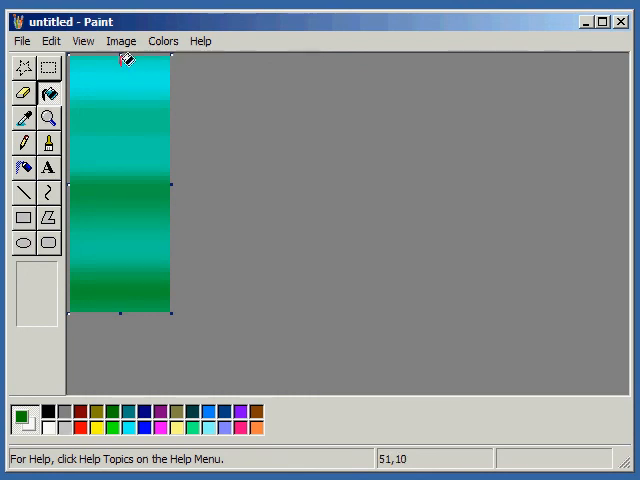
mouse_move(113, 113)
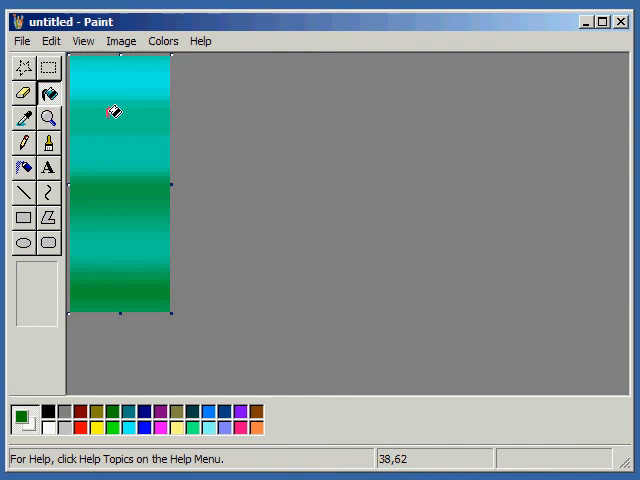
left_click(24, 142)
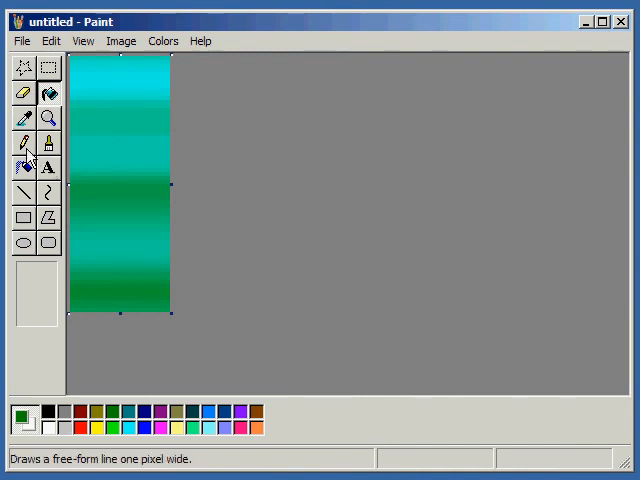
mouse_move(47, 192)
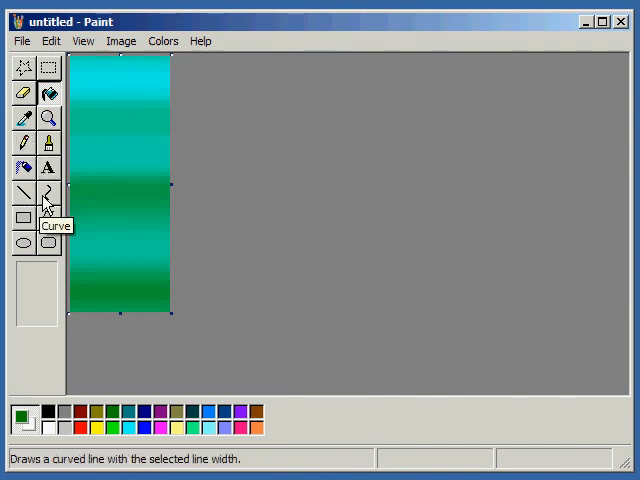
mouse_move(24, 167)
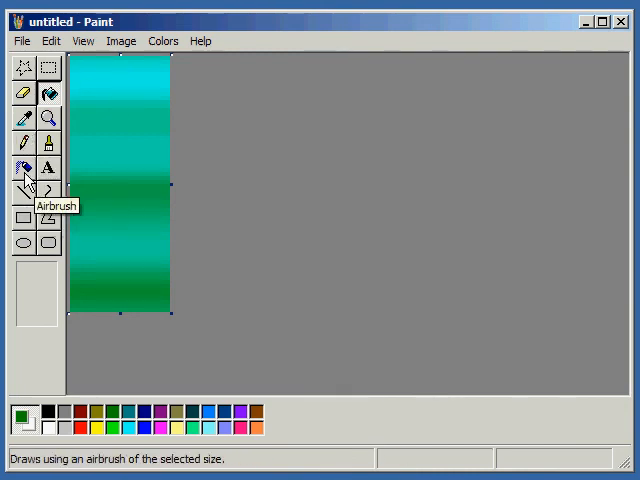
mouse_move(25, 143)
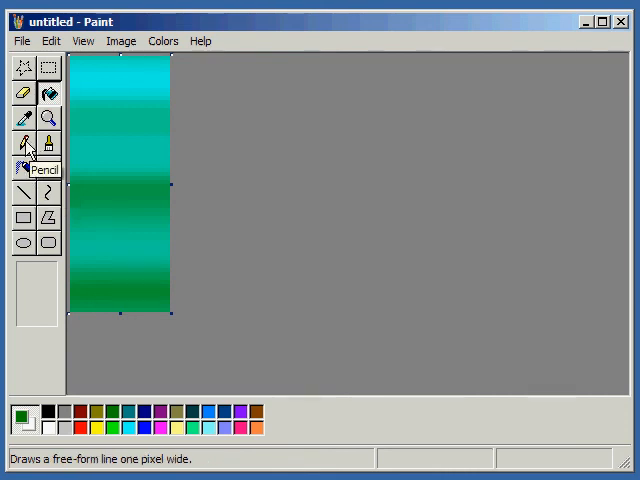